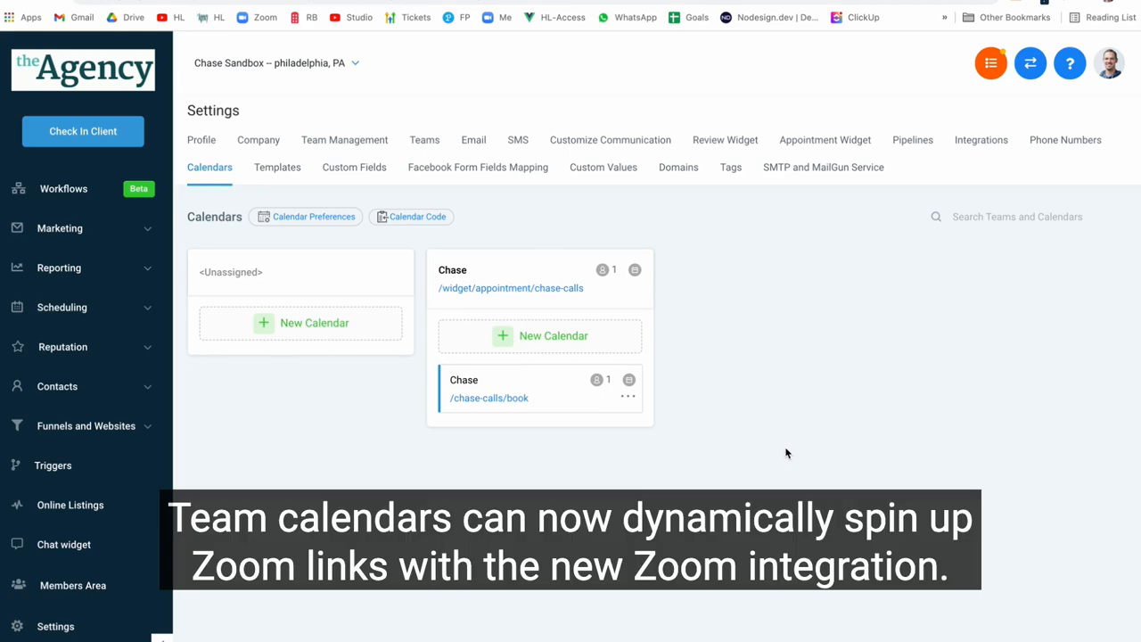
mouse_move(424, 269)
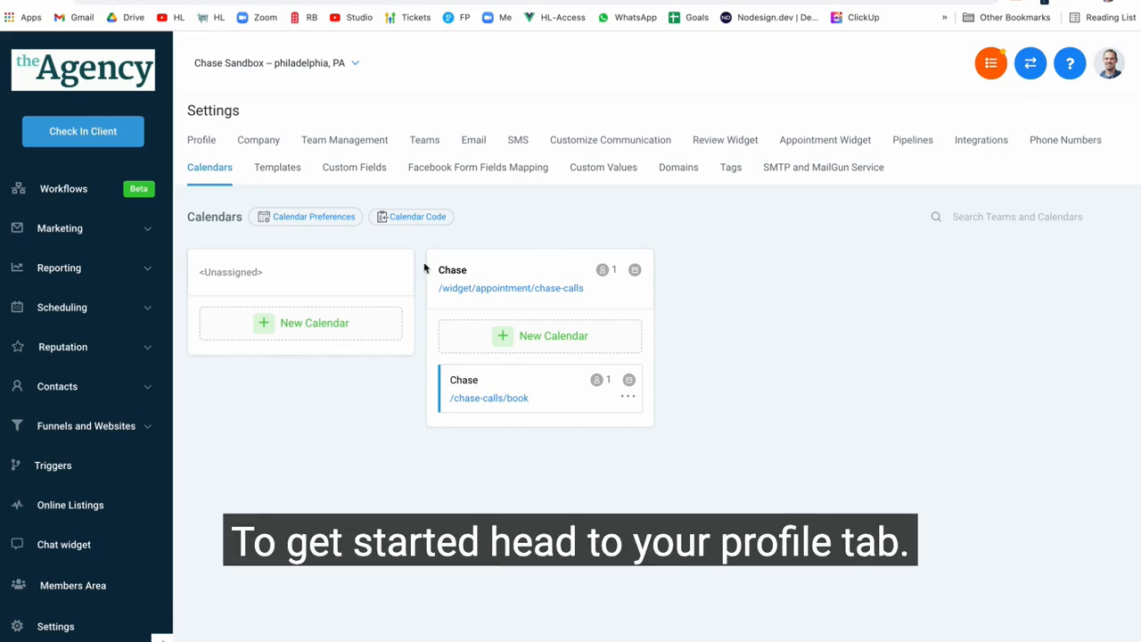
- Show the profile settings down to the email signature and User Availability sections
click(202, 139)
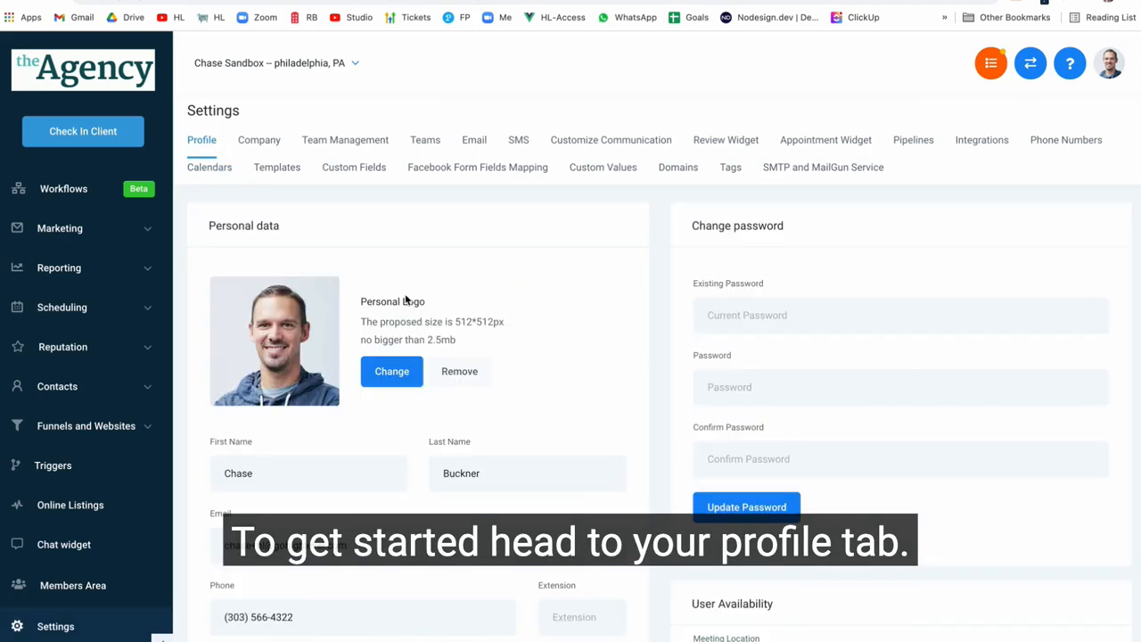
scroll(down, 3)
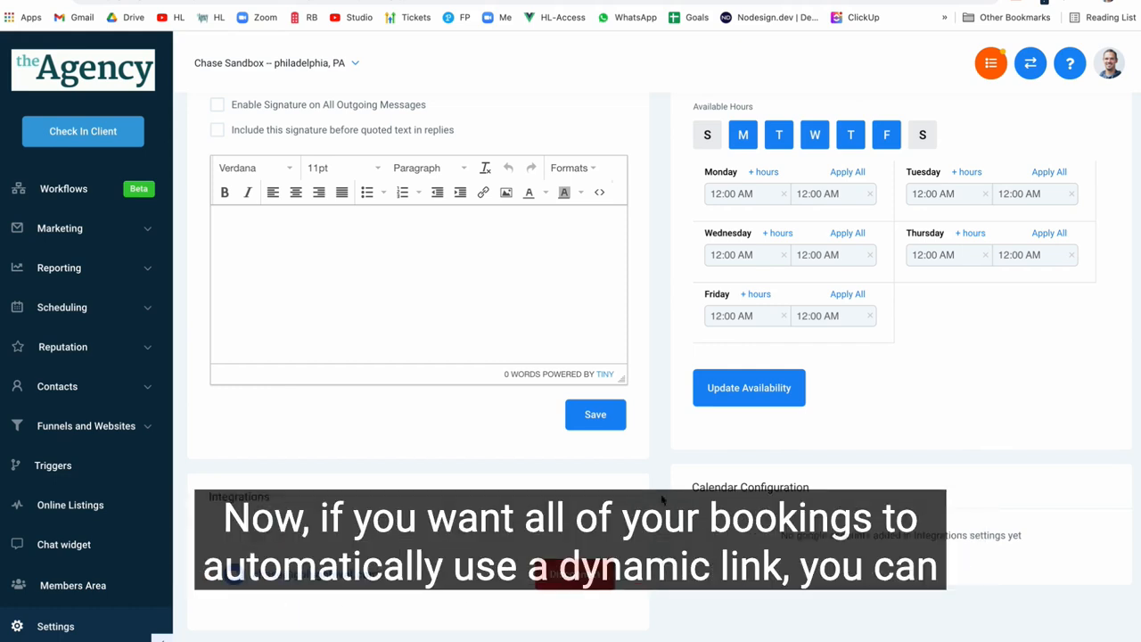
- Change the User Availability meeting location from Custom to the Zoom account
scroll(up, 3)
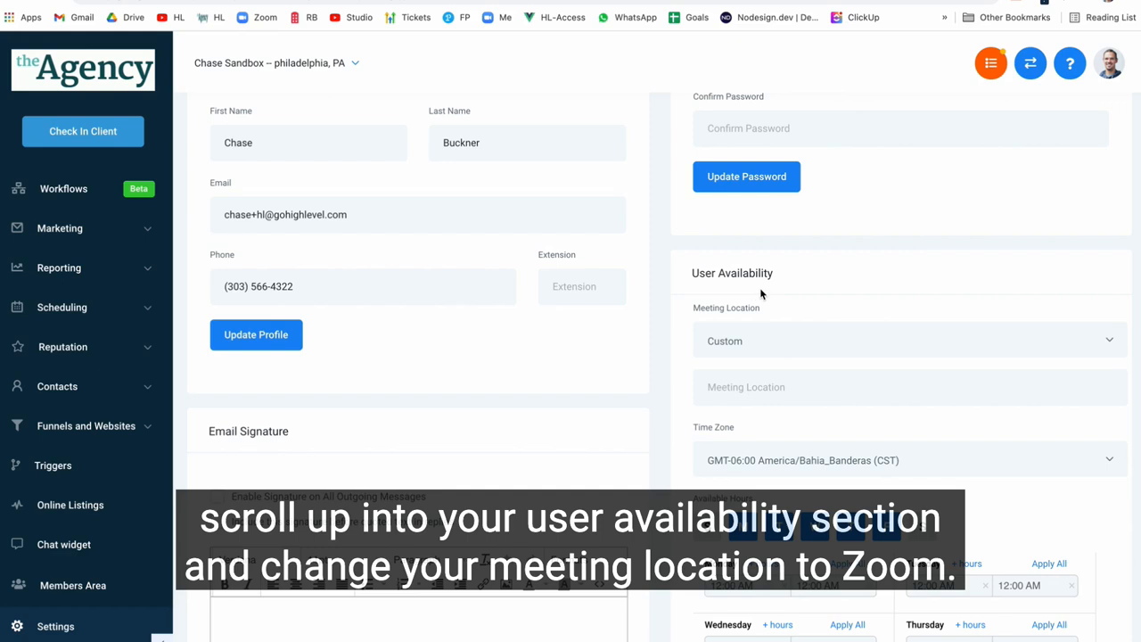
click(900, 340)
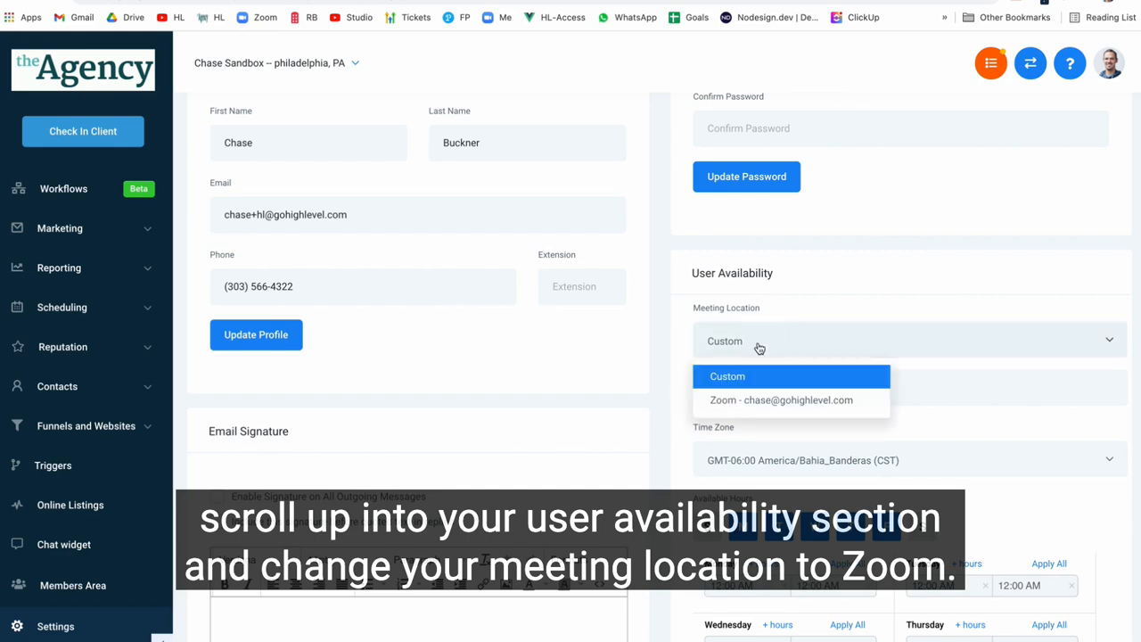
click(781, 400)
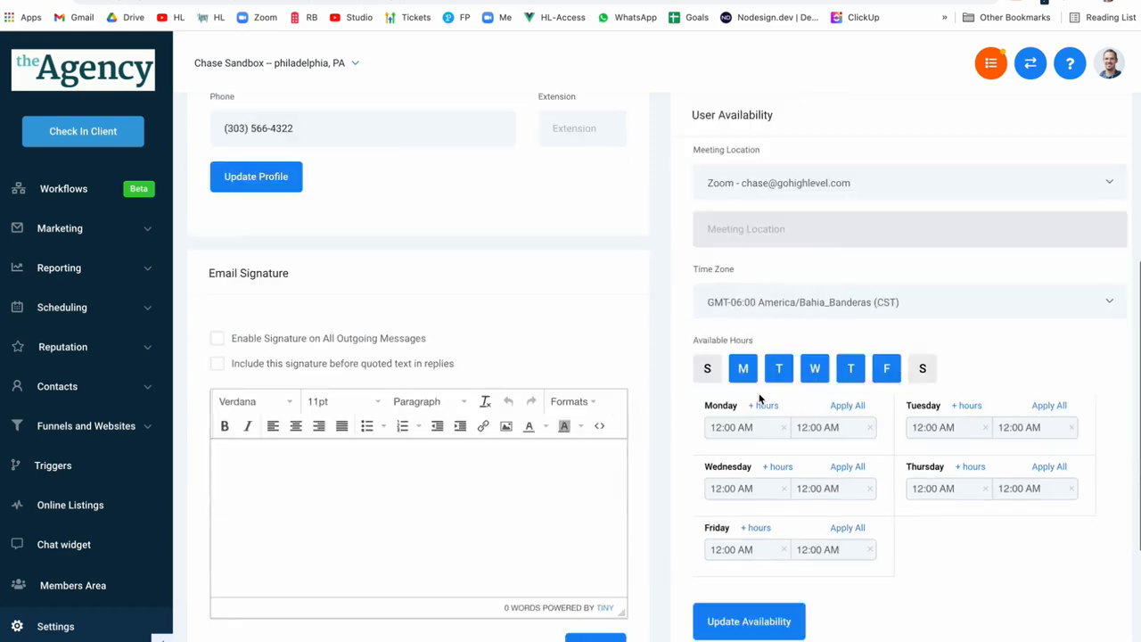
- Update availability and confirm overwriting the Zoom location in all calendars
click(749, 620)
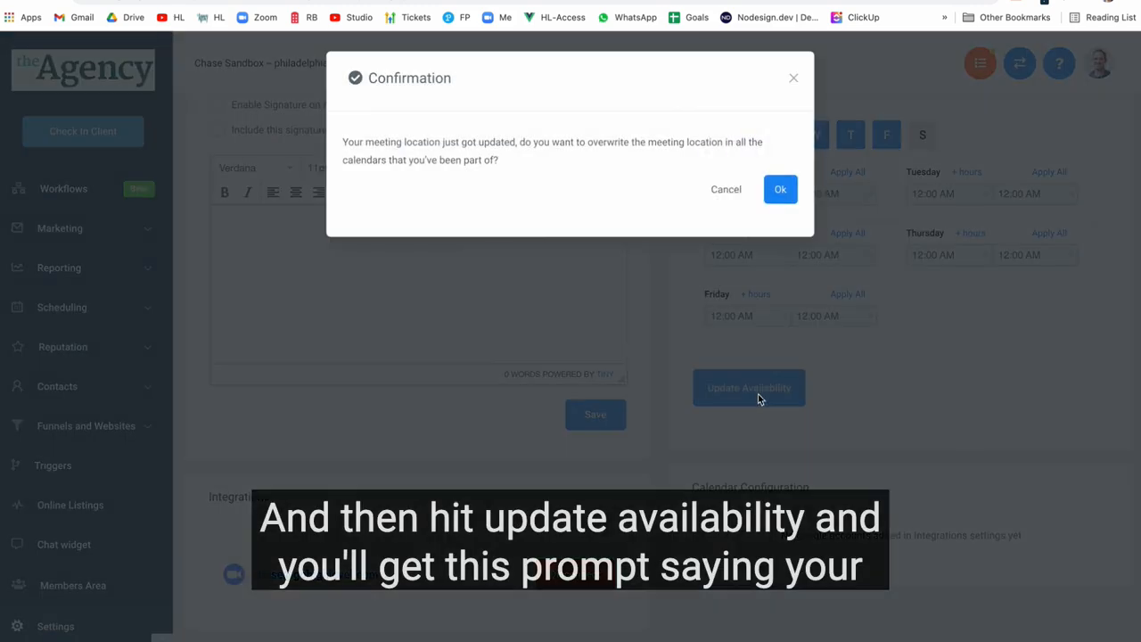
mouse_move(403, 191)
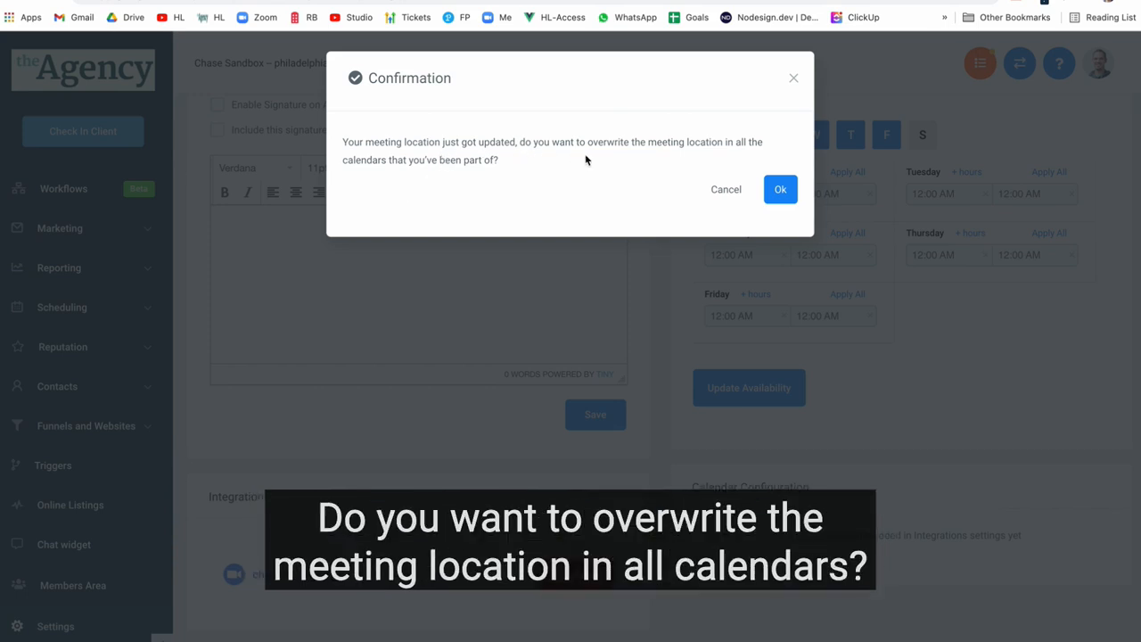
mouse_move(460, 183)
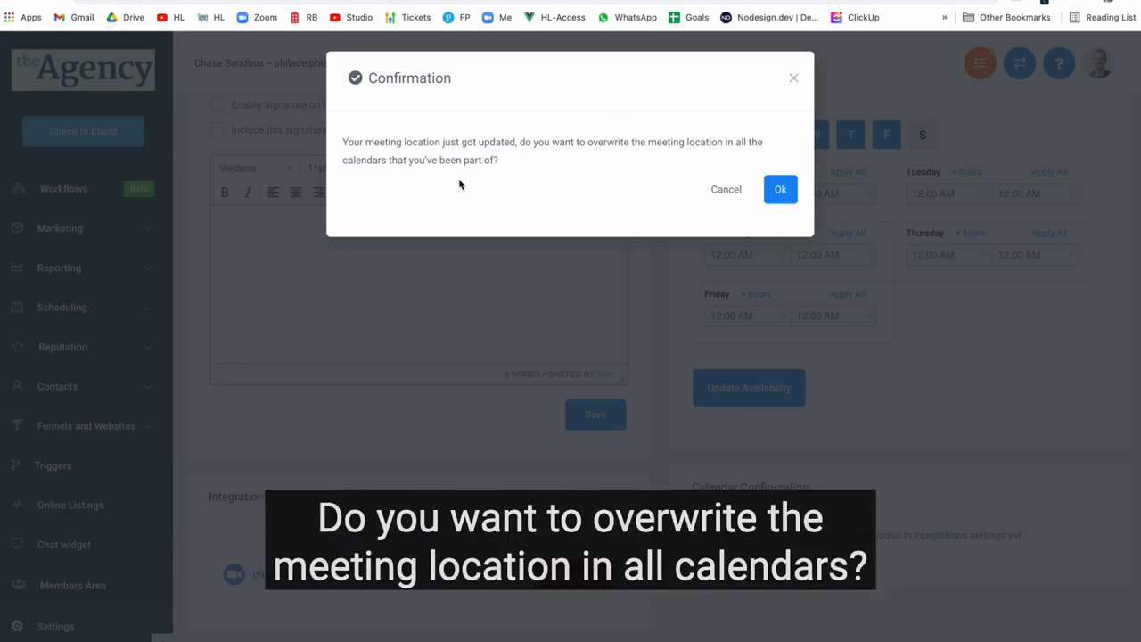
mouse_move(639, 199)
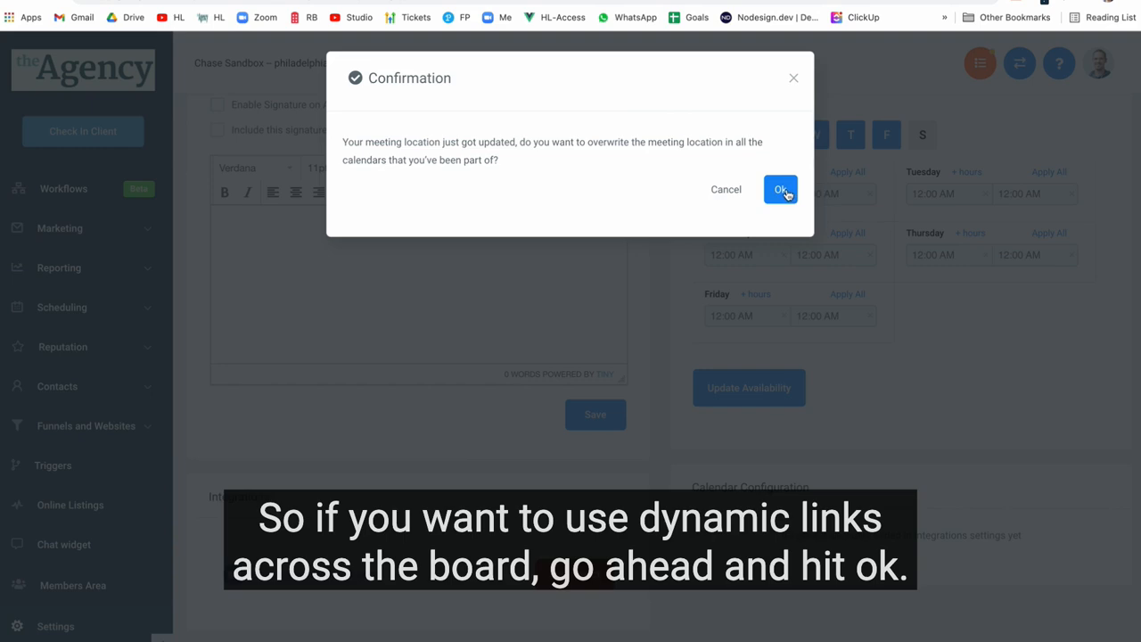
click(781, 189)
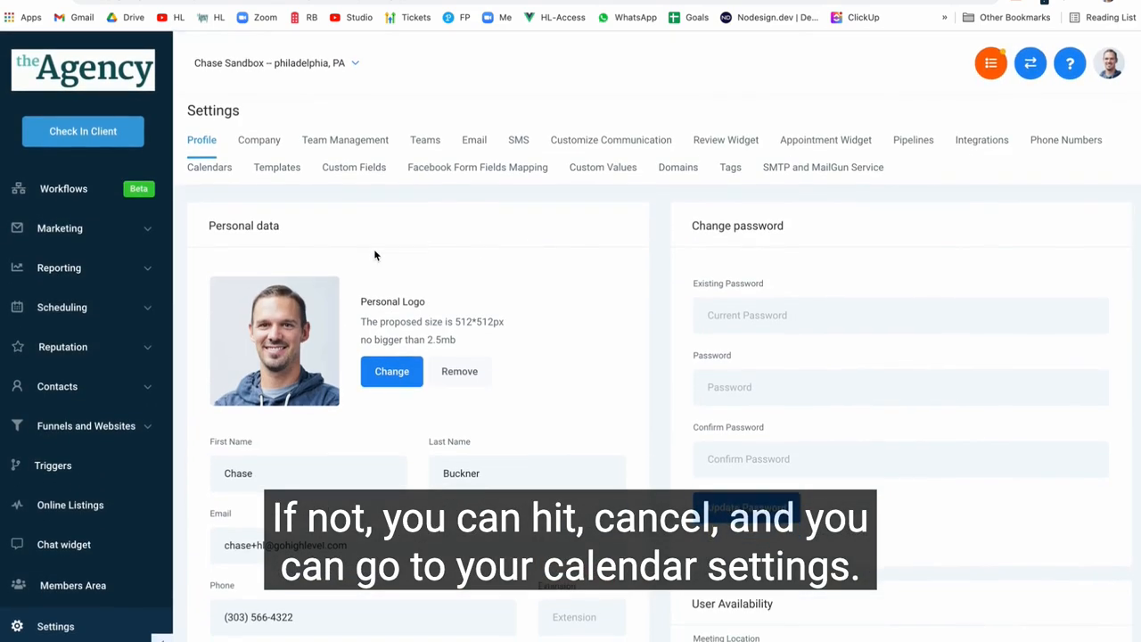
- From the Calendars list, bring up the Chase calendar in its edit dialog
click(210, 168)
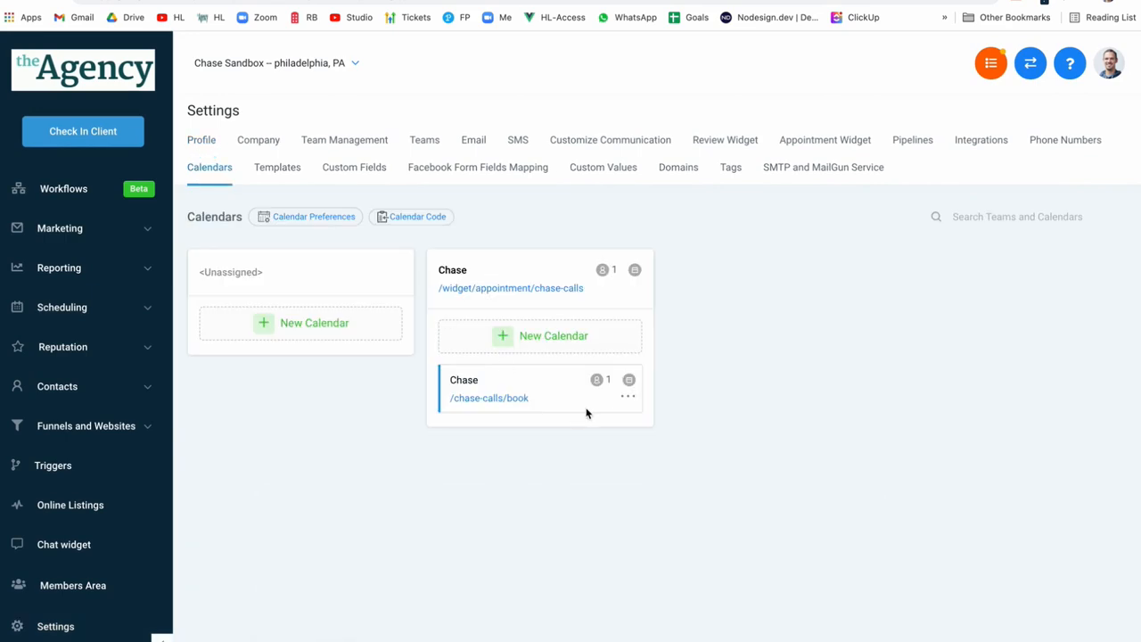
click(627, 396)
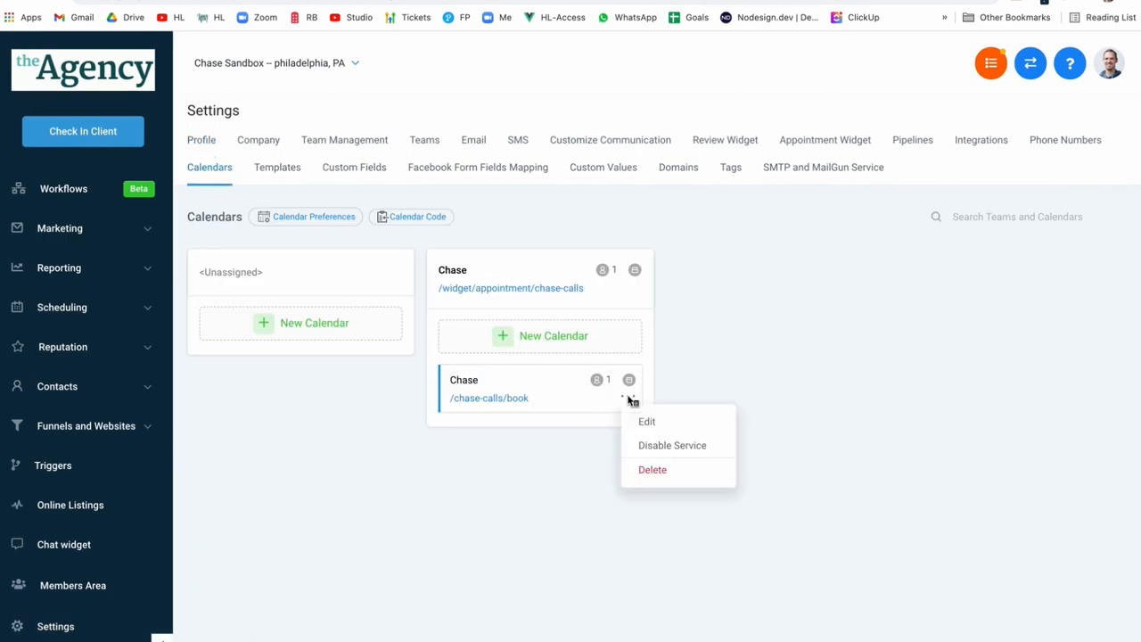
click(646, 421)
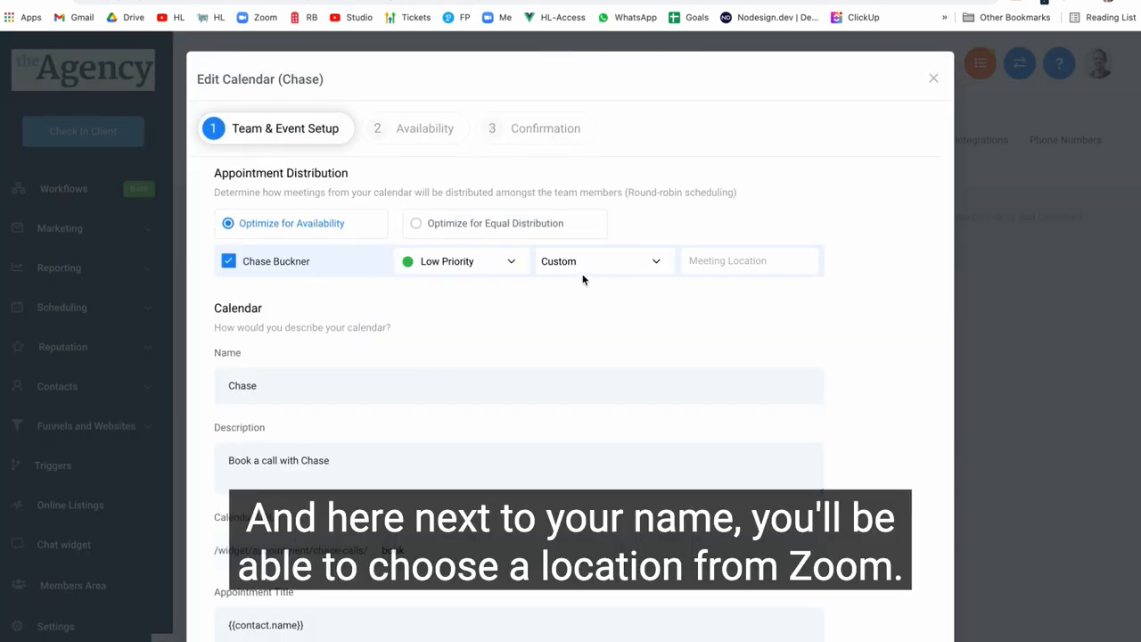
- Set the team member's meeting location to the Zoom account and save the calendar
click(602, 261)
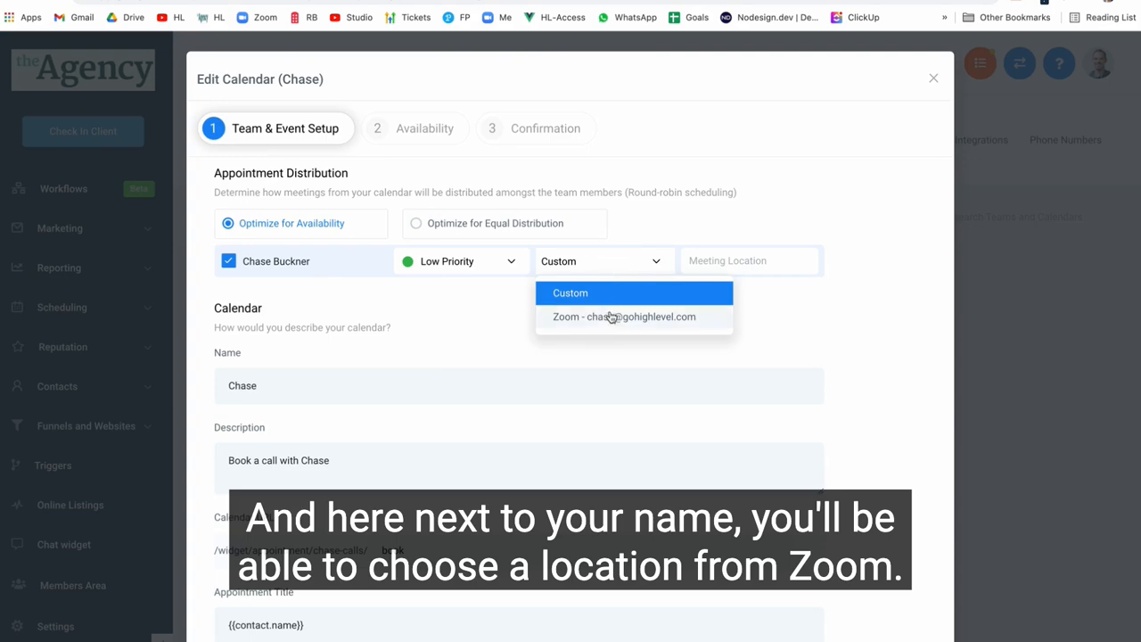
click(624, 317)
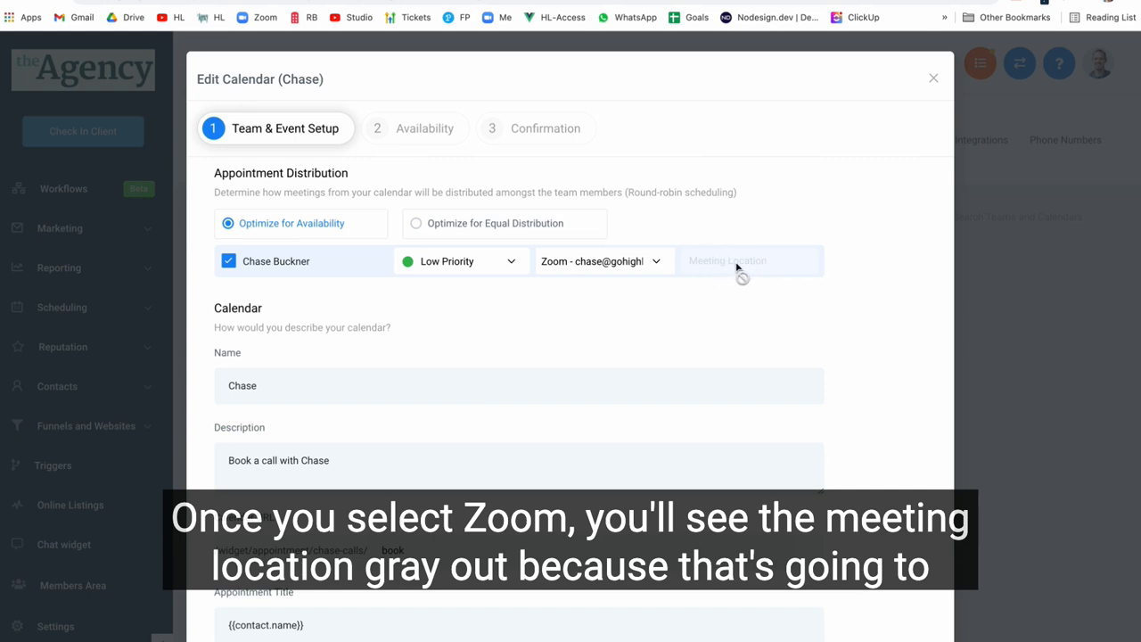
mouse_move(724, 307)
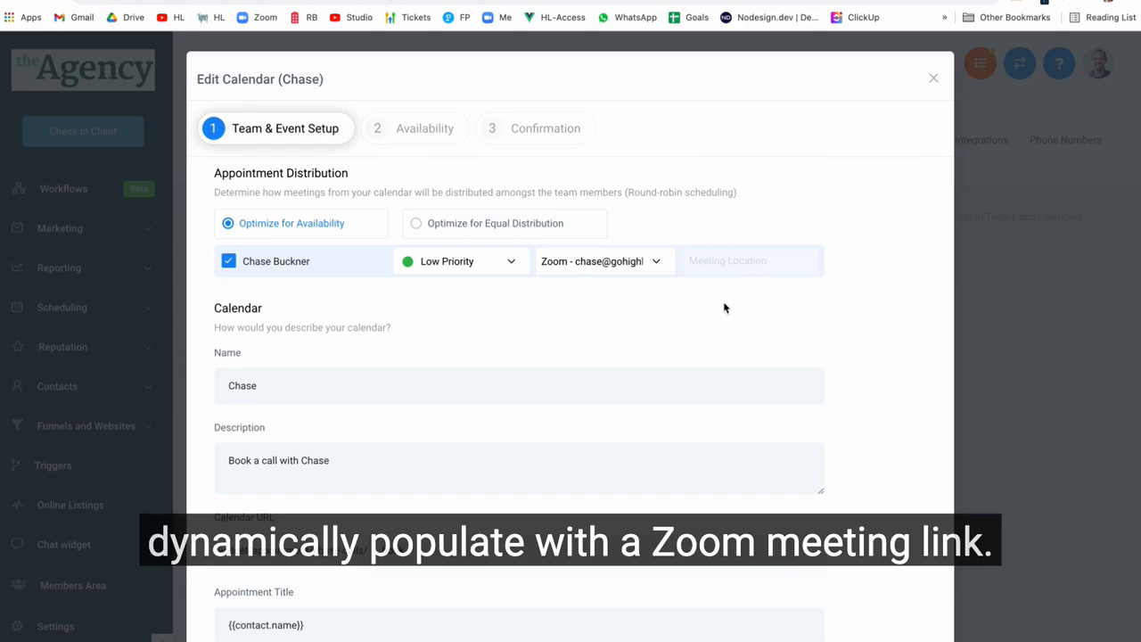
scroll(down, 3)
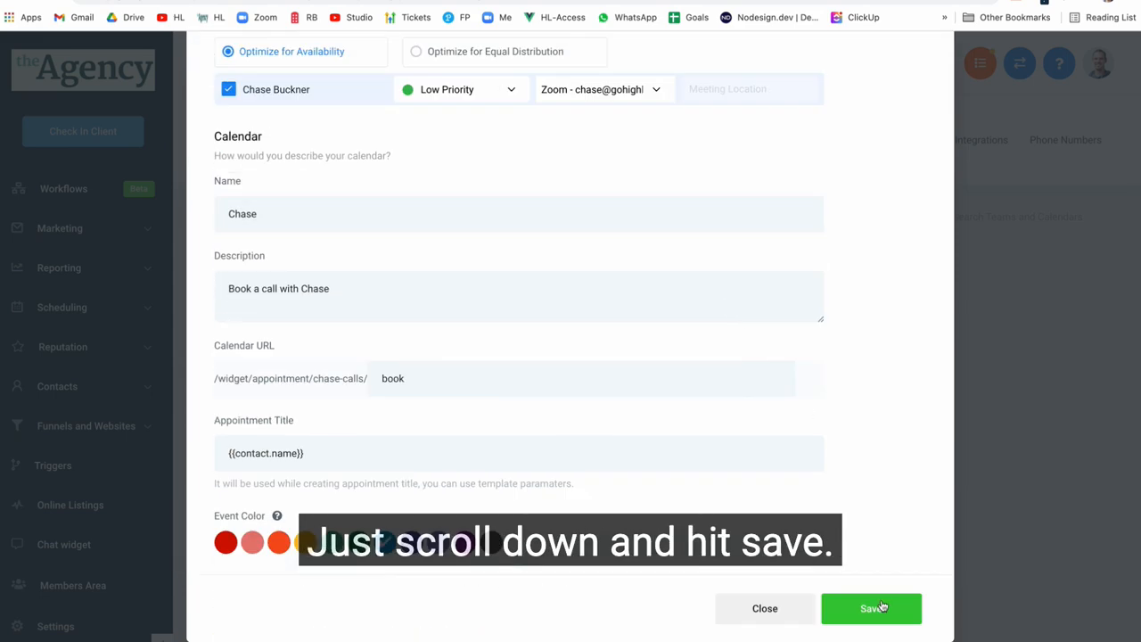
click(870, 608)
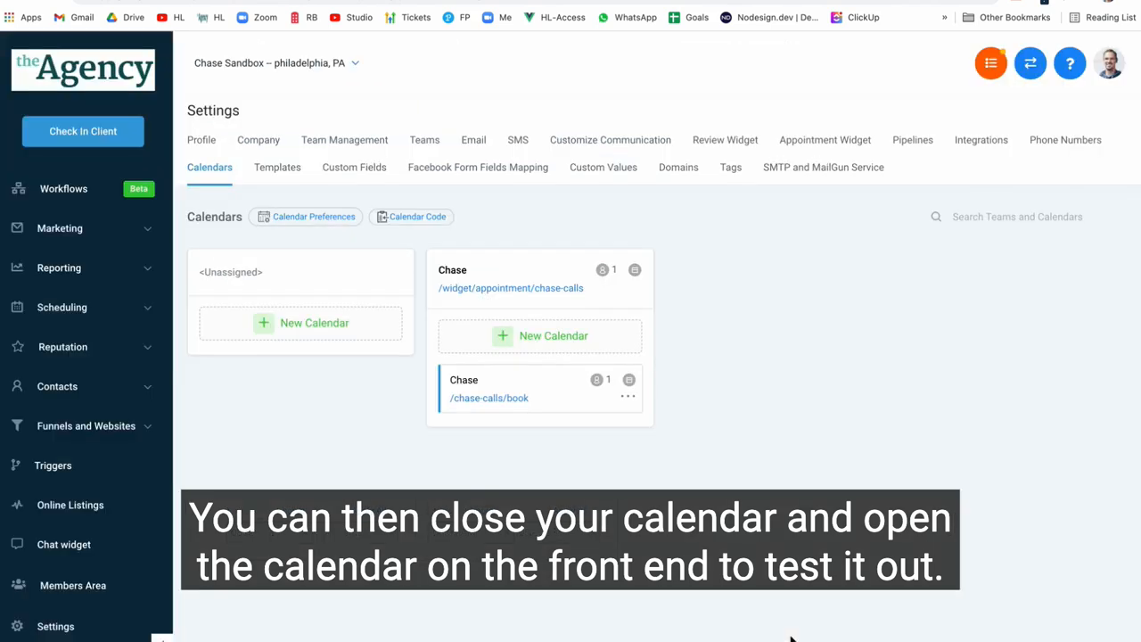
mouse_move(499, 409)
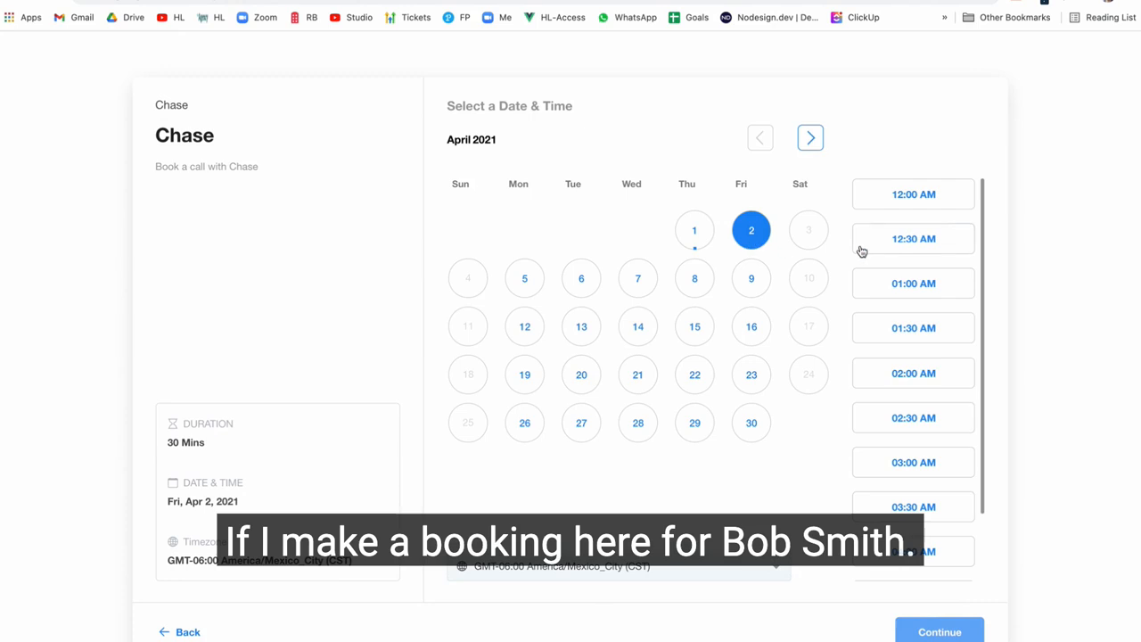
- Book a test appointment for Friday, April 2 at 12:00 PM on the Chase booking page
click(913, 239)
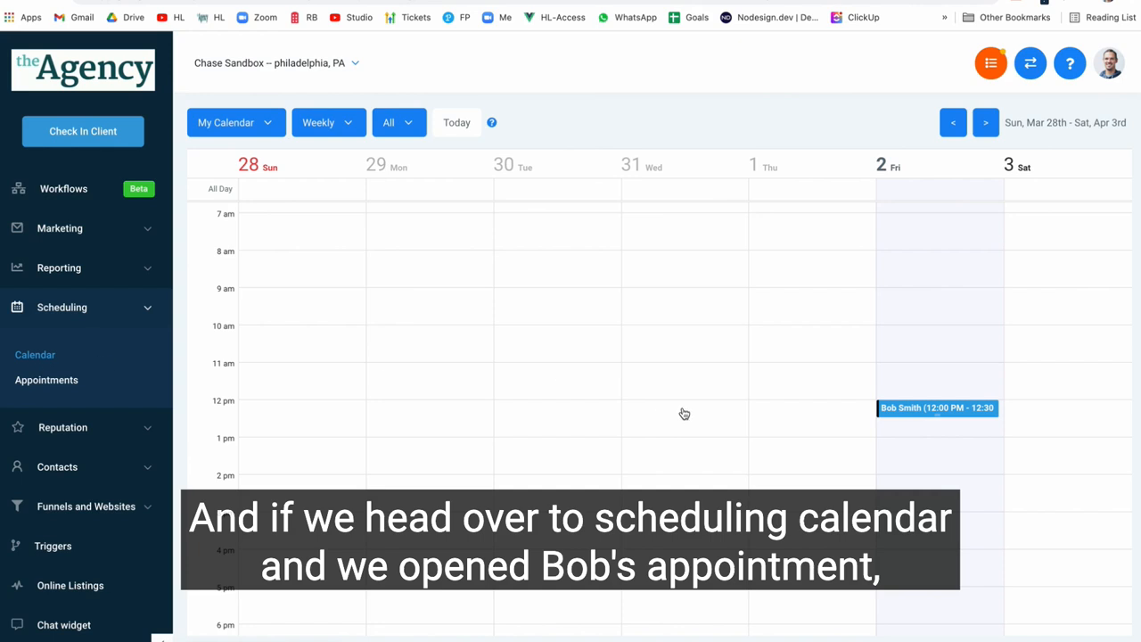
- Review the Bob Smith test appointment's details on the scheduling calendar
click(938, 406)
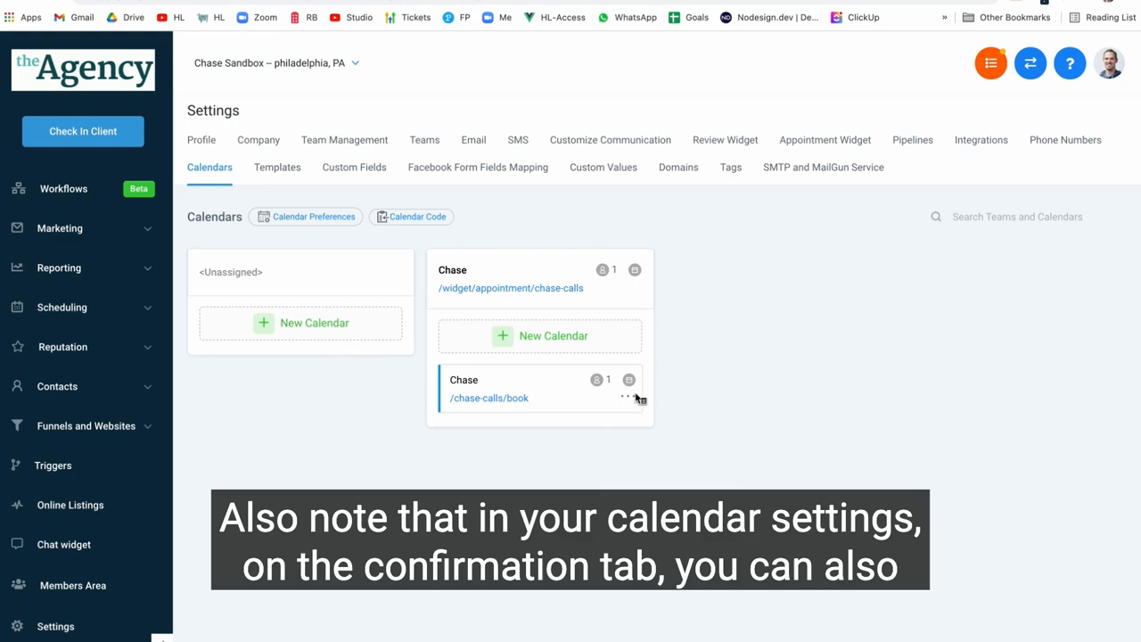
- In the Chase calendar's confirmation options, select the {{appointment.meeting_location}} value in Additional Notes
click(627, 378)
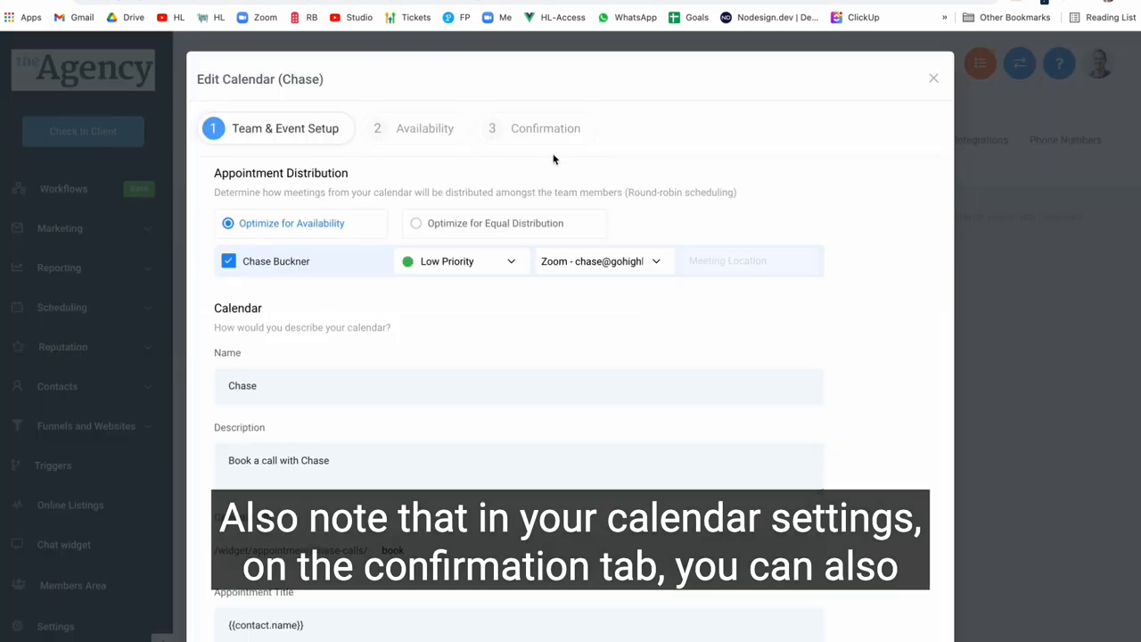
scroll(down, 3)
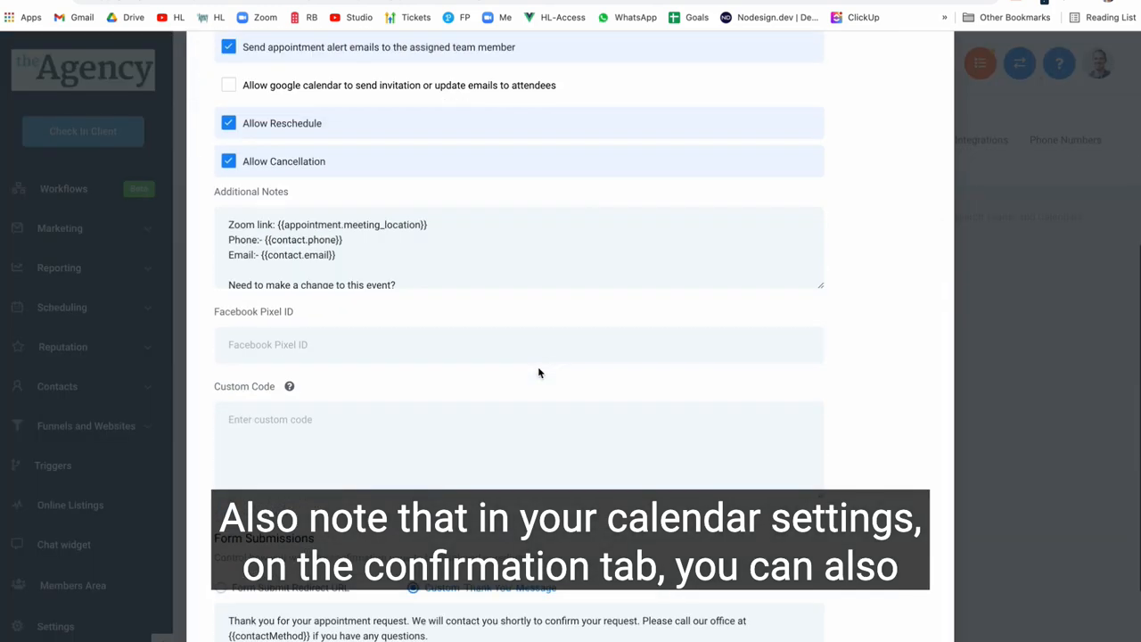
scroll(up, 3)
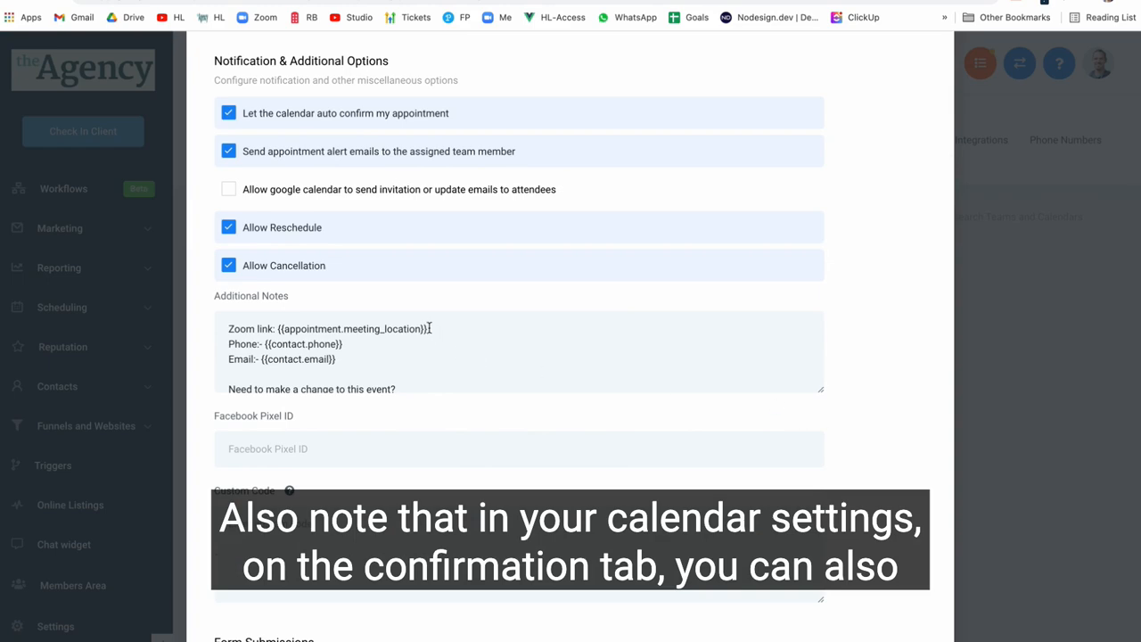
double_click(349, 328)
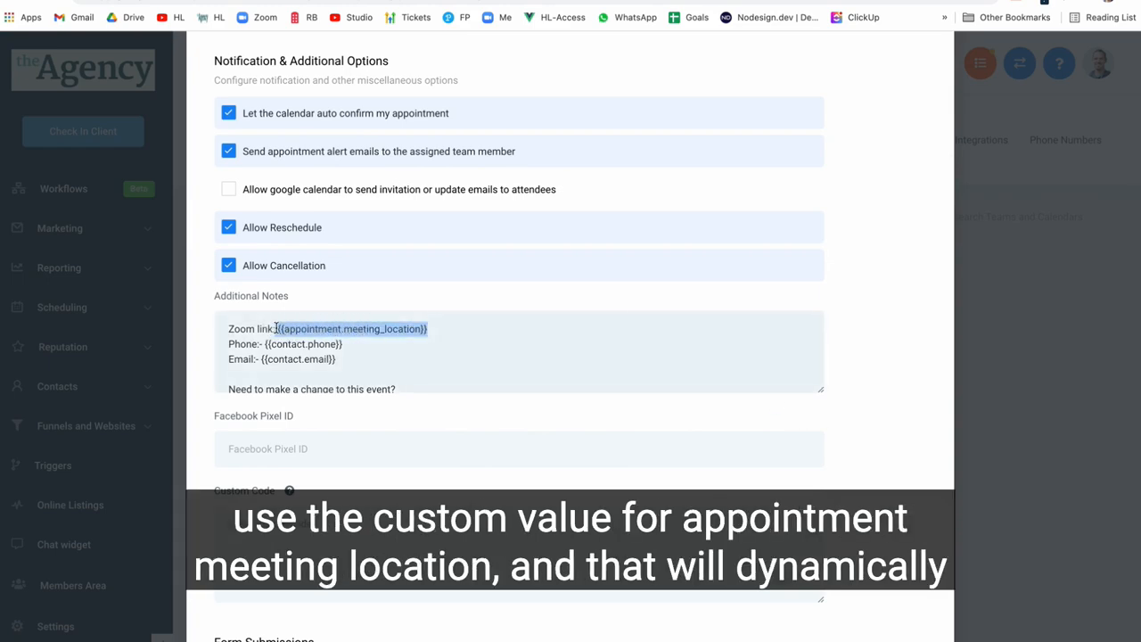